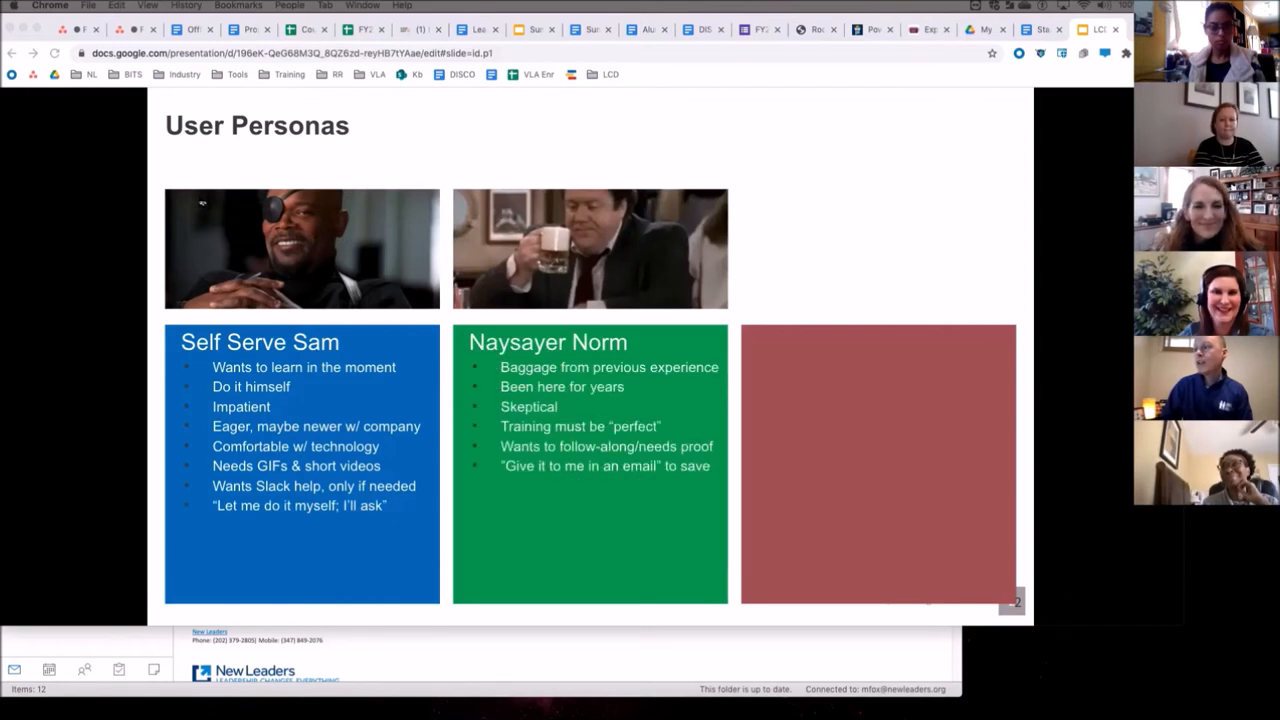
text(Wants a very thorough training doc)
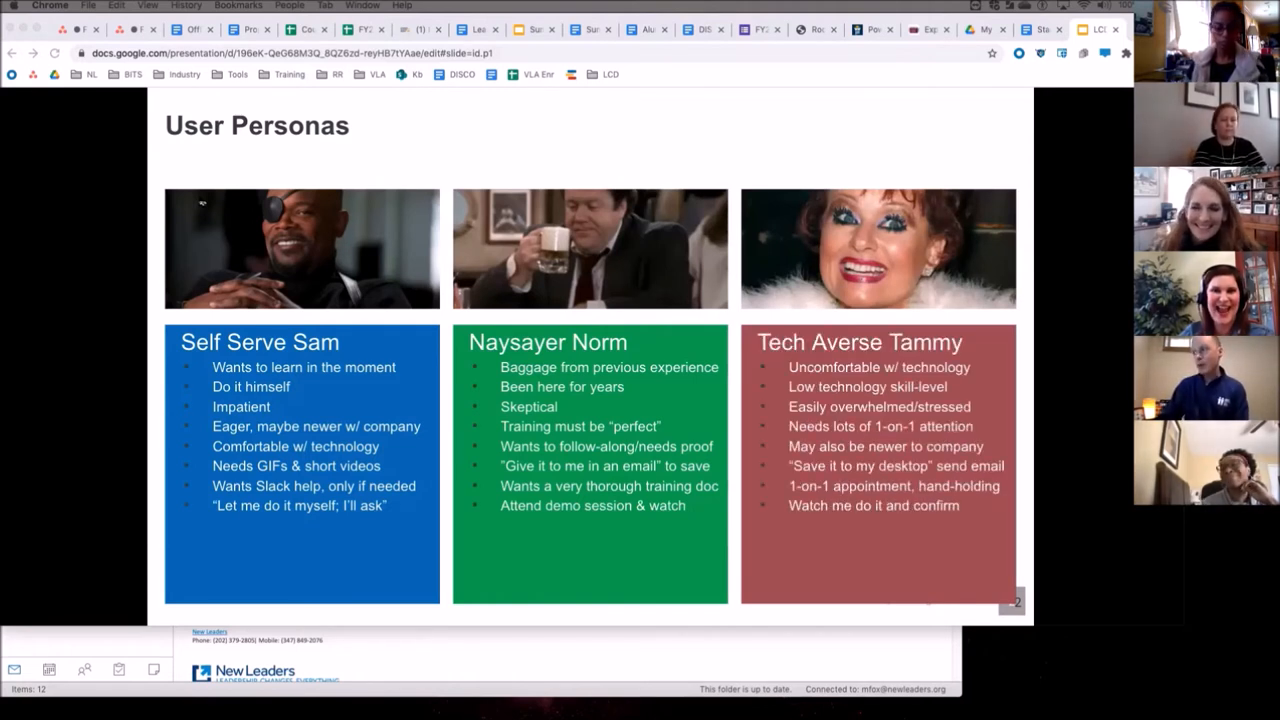
text(Hub-Buddy)
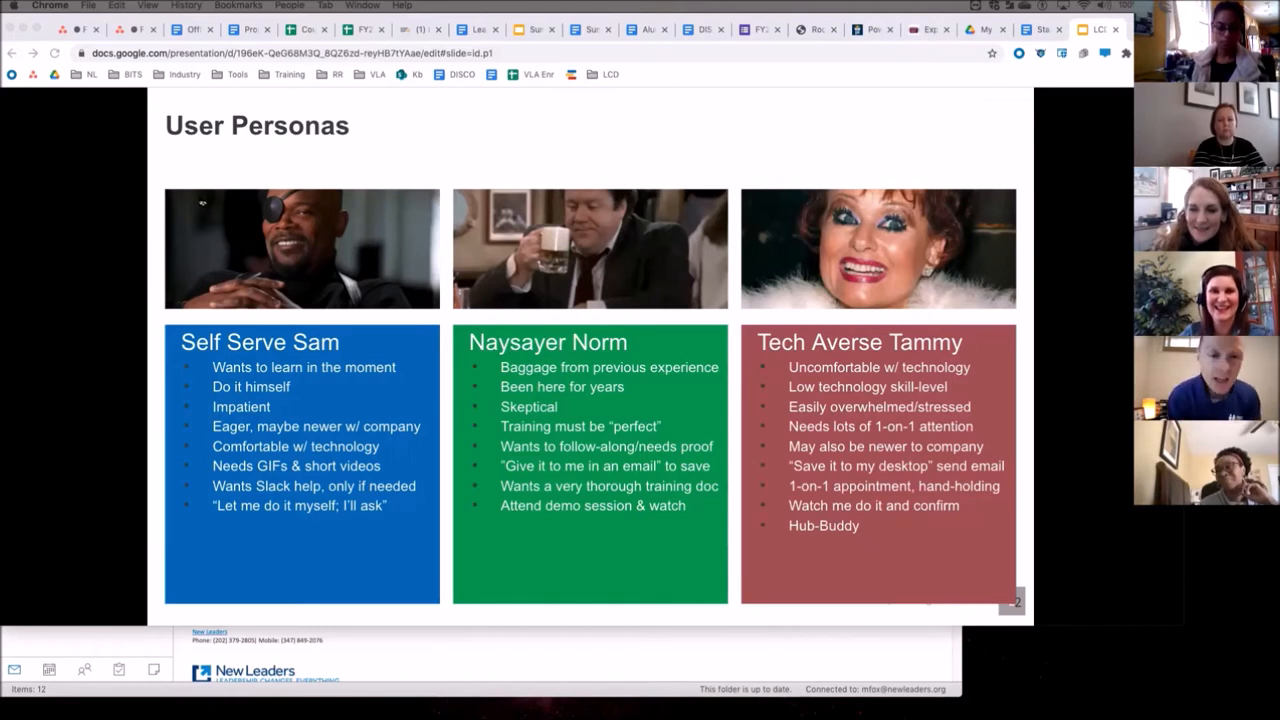